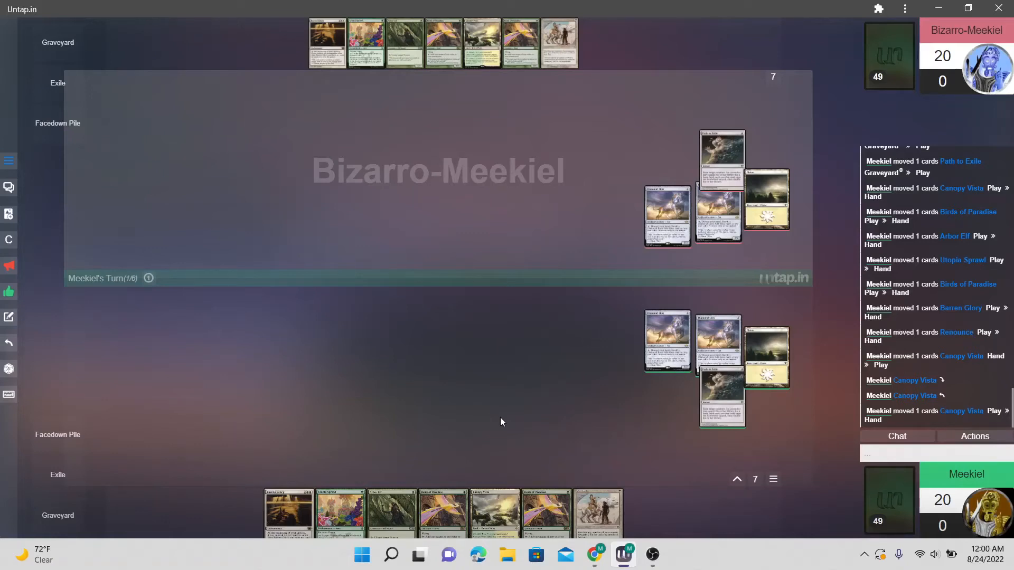
mouse_move(371, 454)
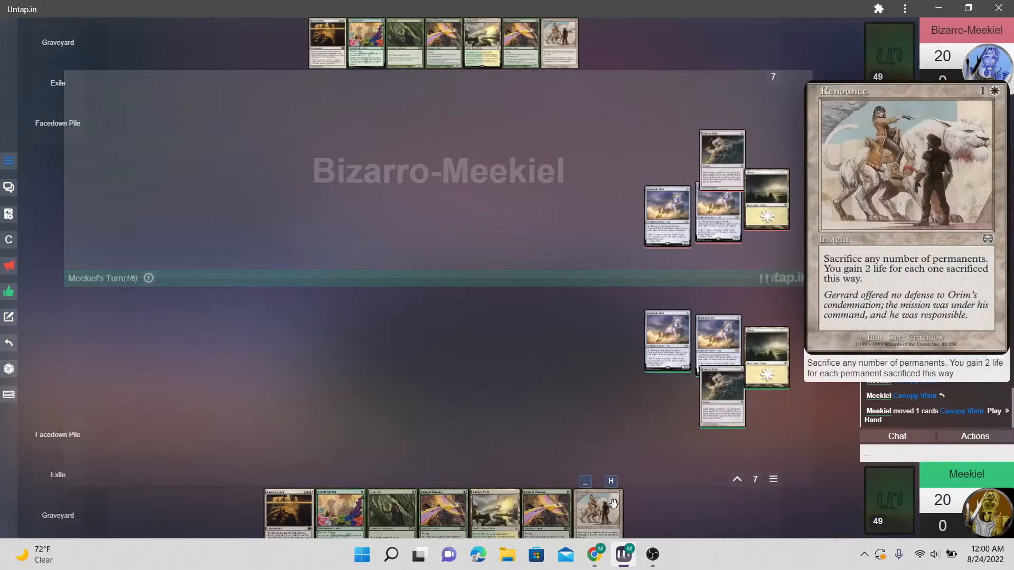
mouse_move(495, 510)
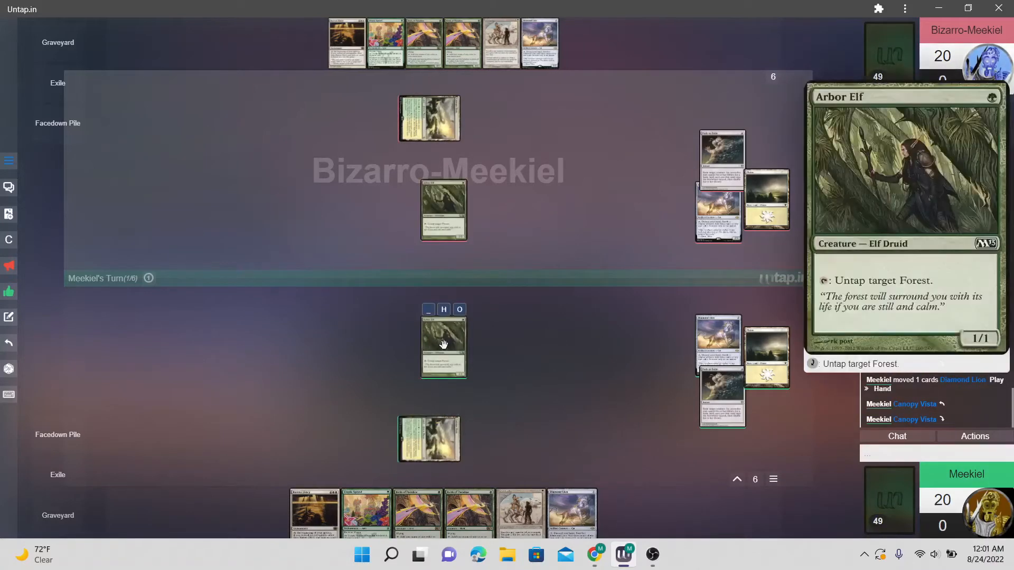
mouse_move(434, 443)
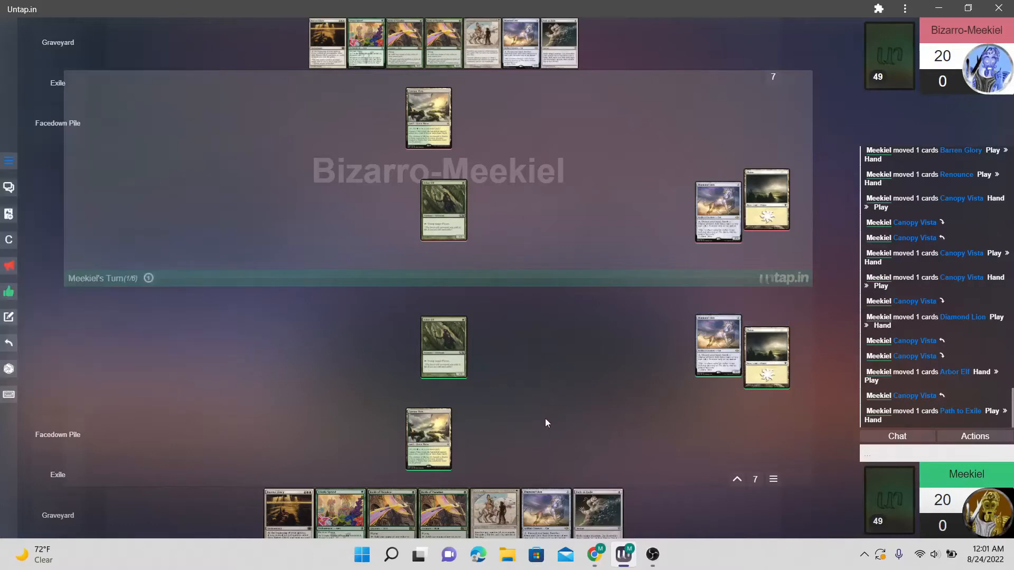
mouse_move(472, 440)
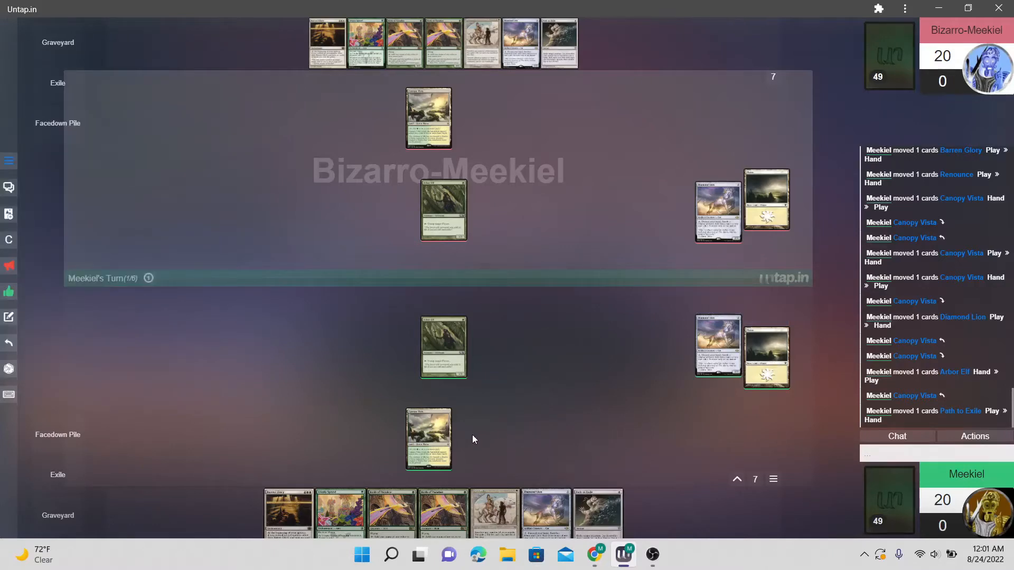
mouse_move(429, 440)
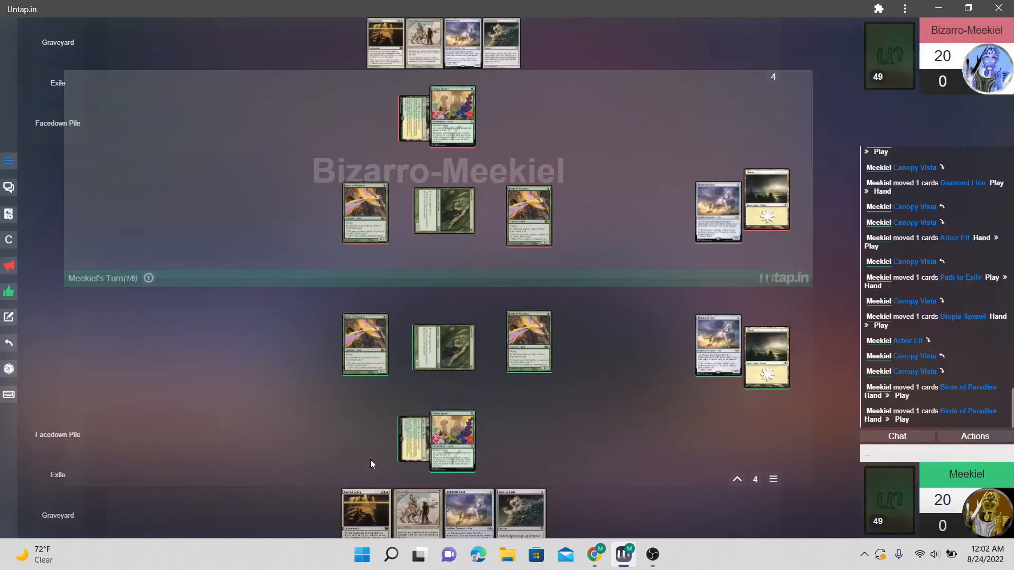
mouse_move(443, 354)
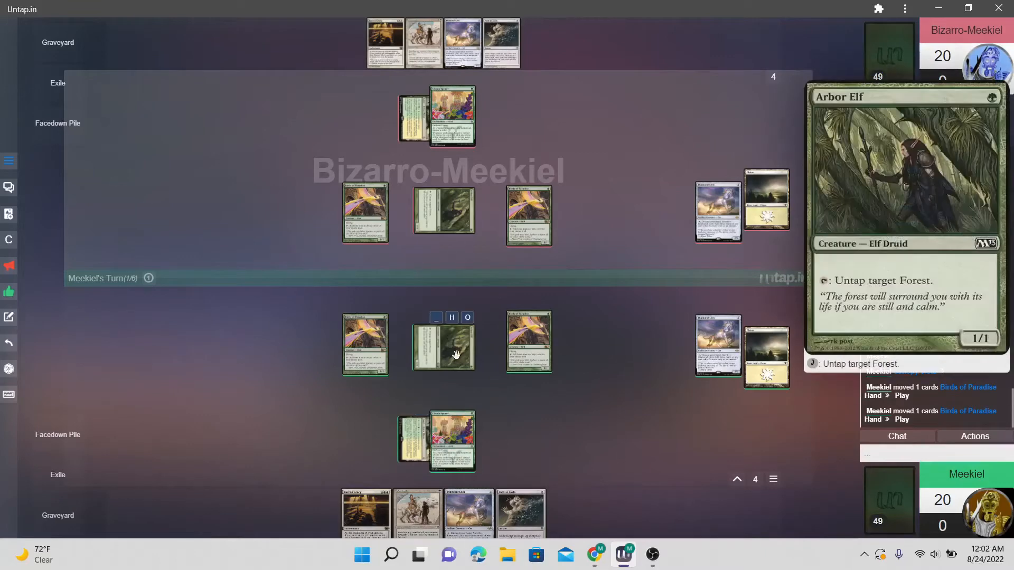
mouse_move(442, 340)
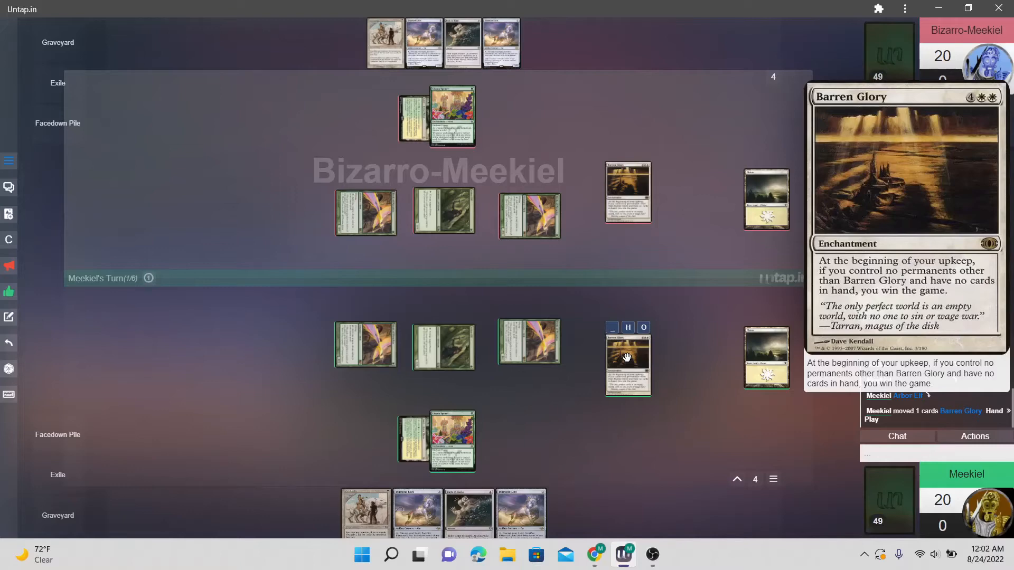
mouse_move(631, 369)
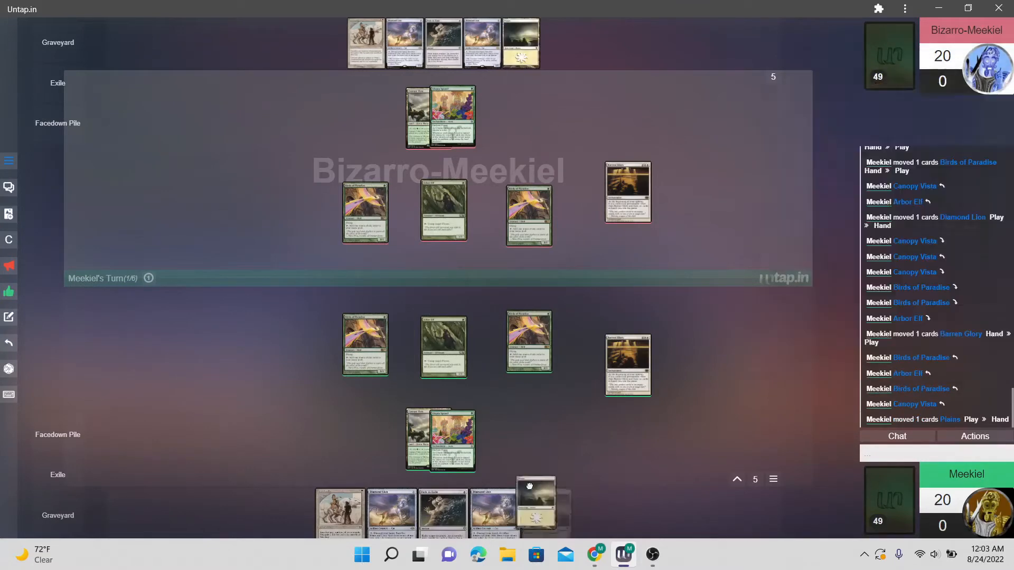
Step: Return the Plains onto the battlefield beside the land
left_click_drag(528, 485, 526, 440)
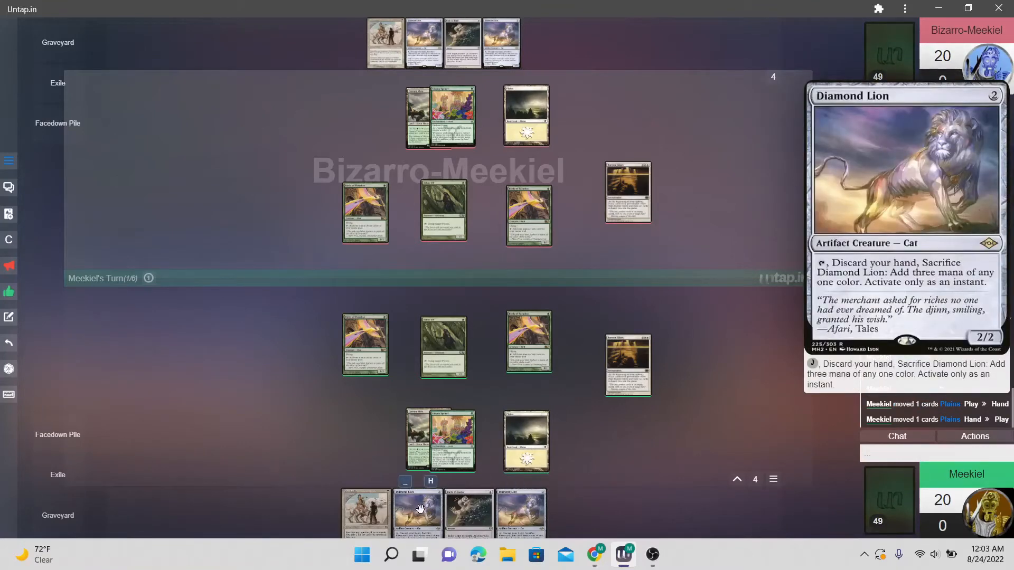
mouse_move(527, 445)
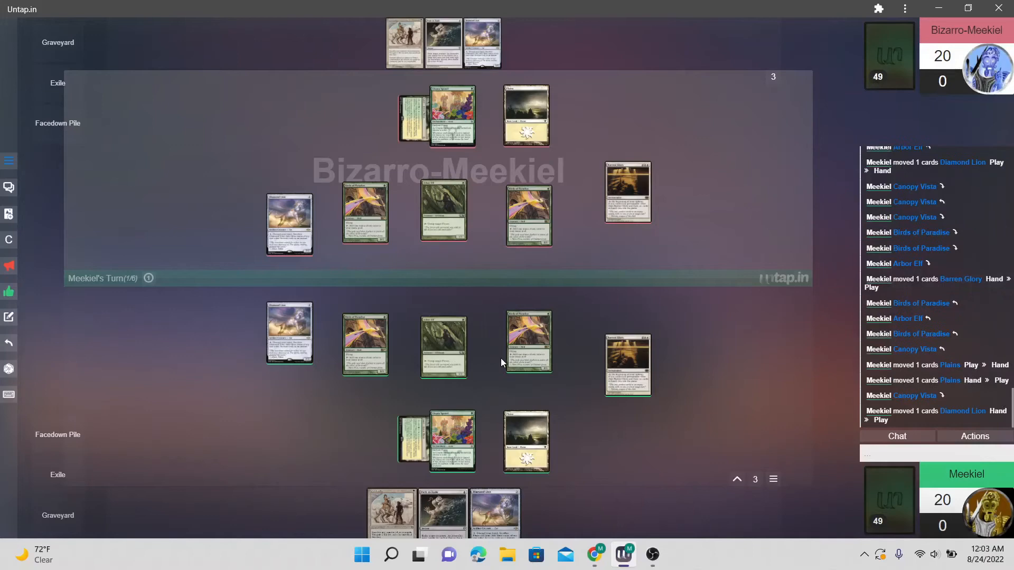
mouse_move(365, 353)
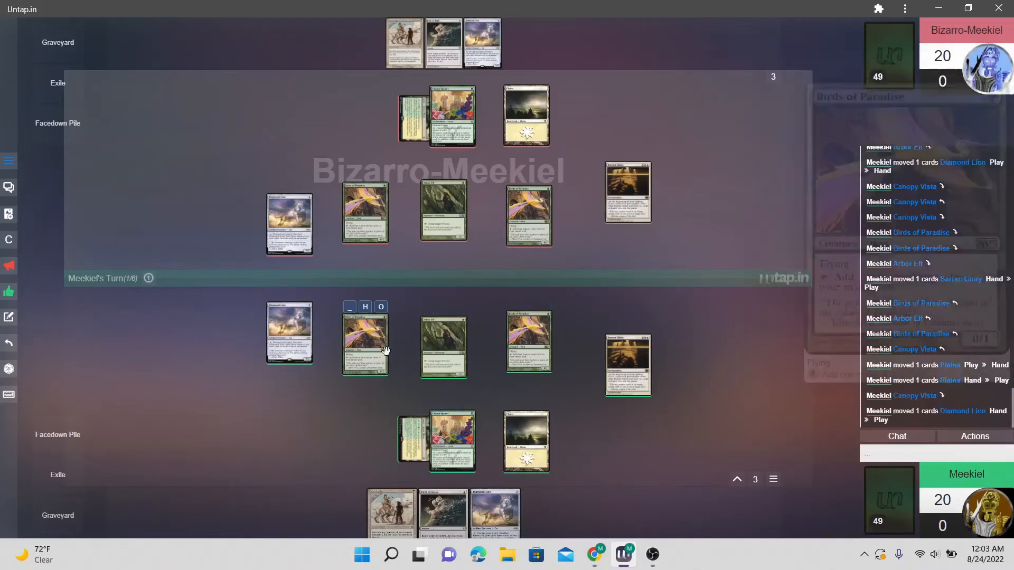
mouse_move(326, 338)
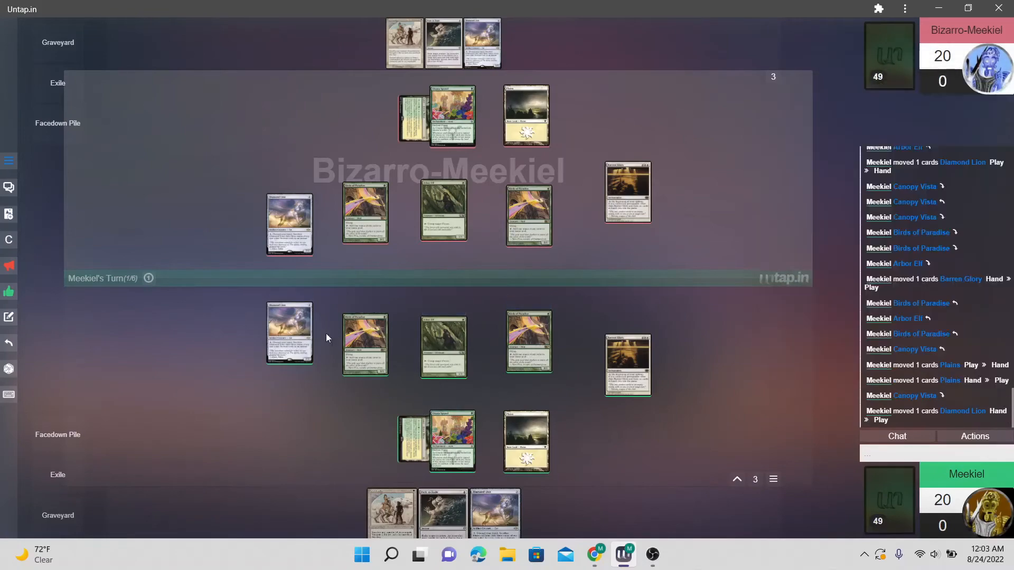
mouse_move(529, 340)
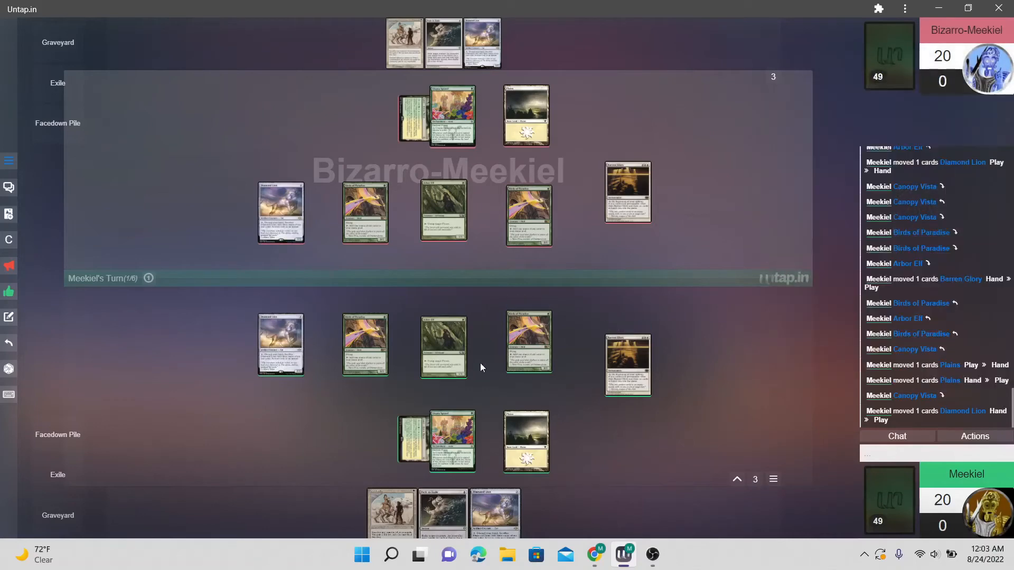
mouse_move(561, 360)
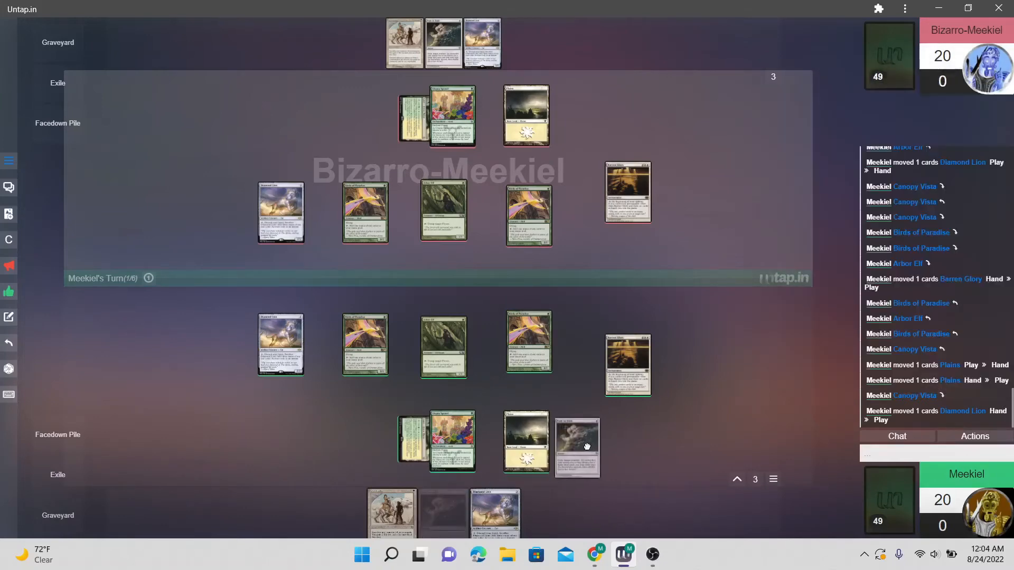
Step: Rearrange the hand and discard Path to Exile into the graveyard
left_click_drag(577, 446, 492, 453)
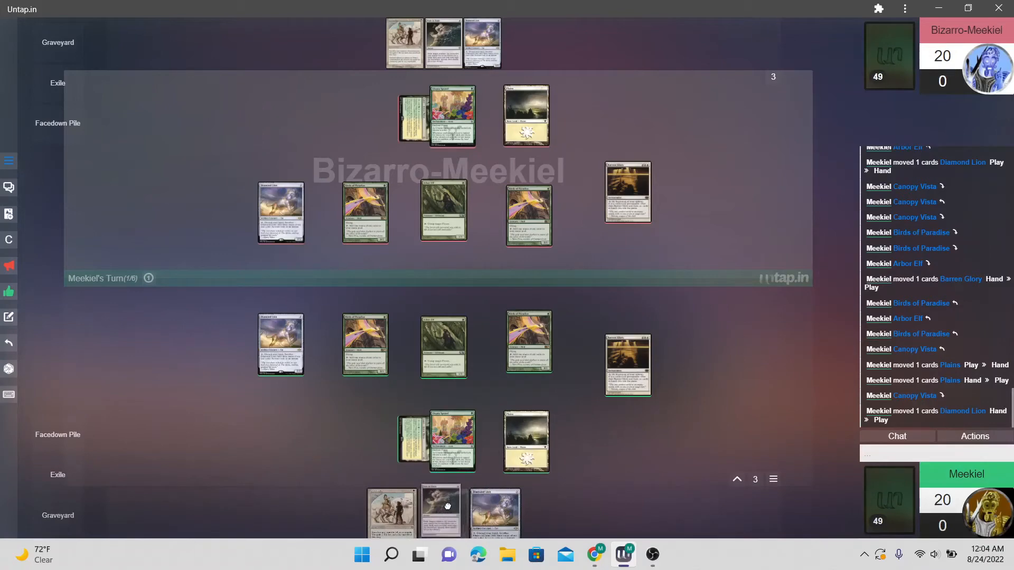
left_click_drag(440, 508, 233, 436)
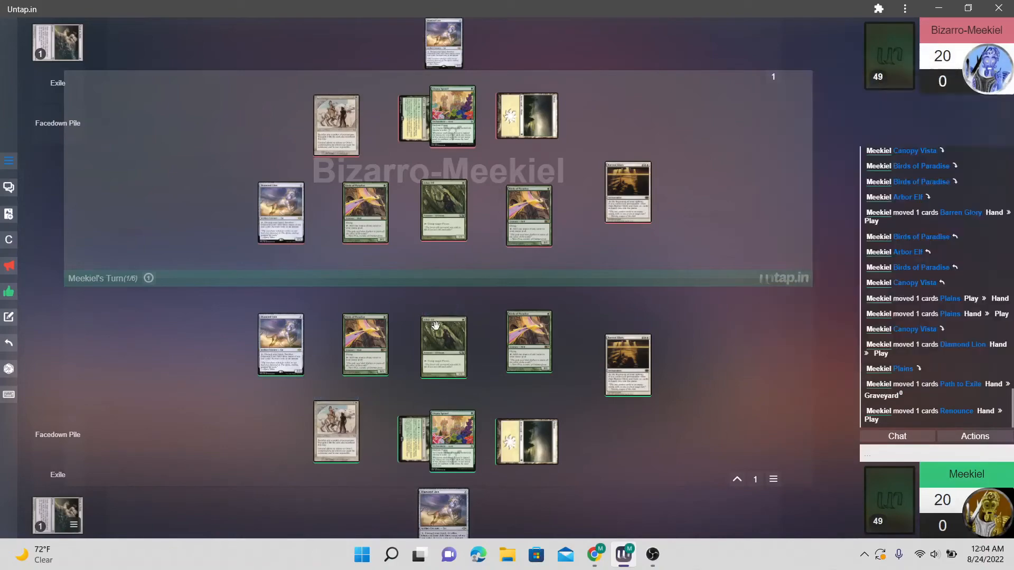
mouse_move(391, 243)
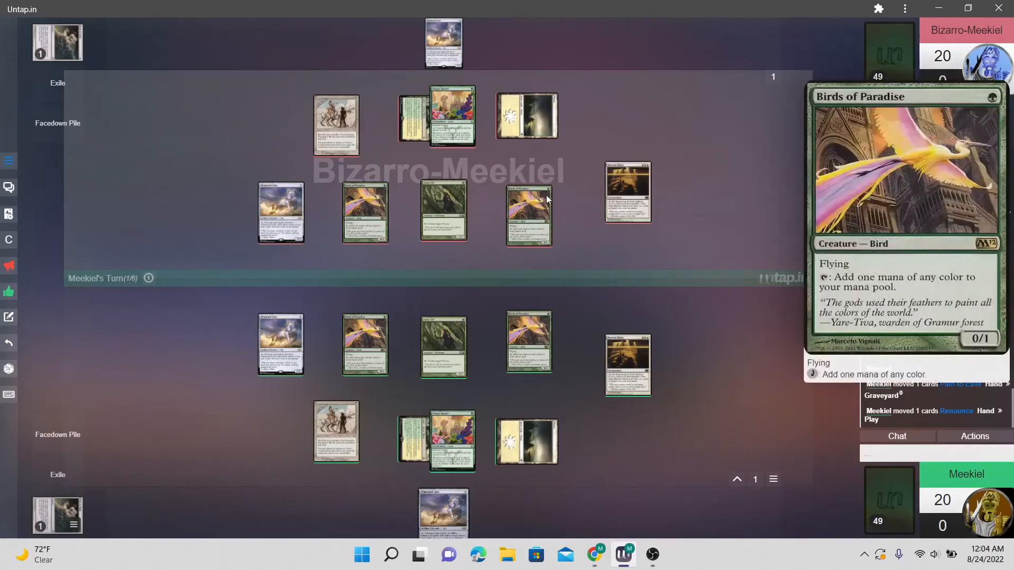
mouse_move(366, 354)
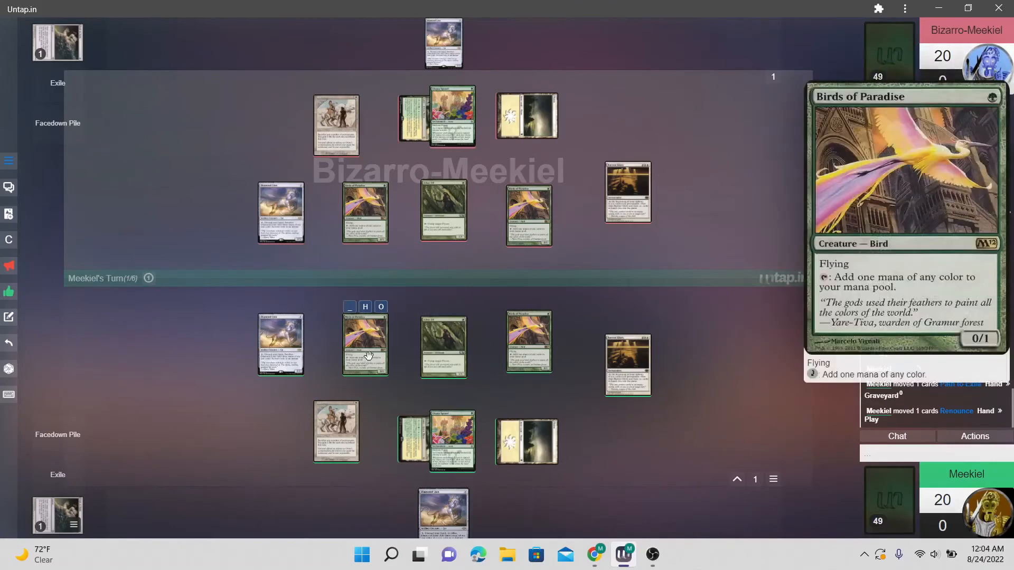
mouse_move(443, 352)
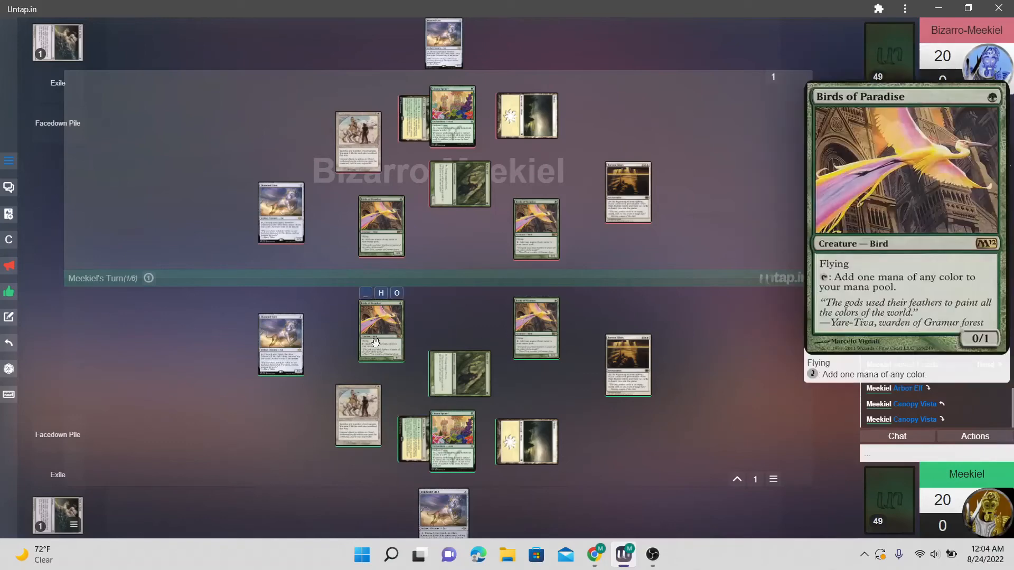
mouse_move(426, 322)
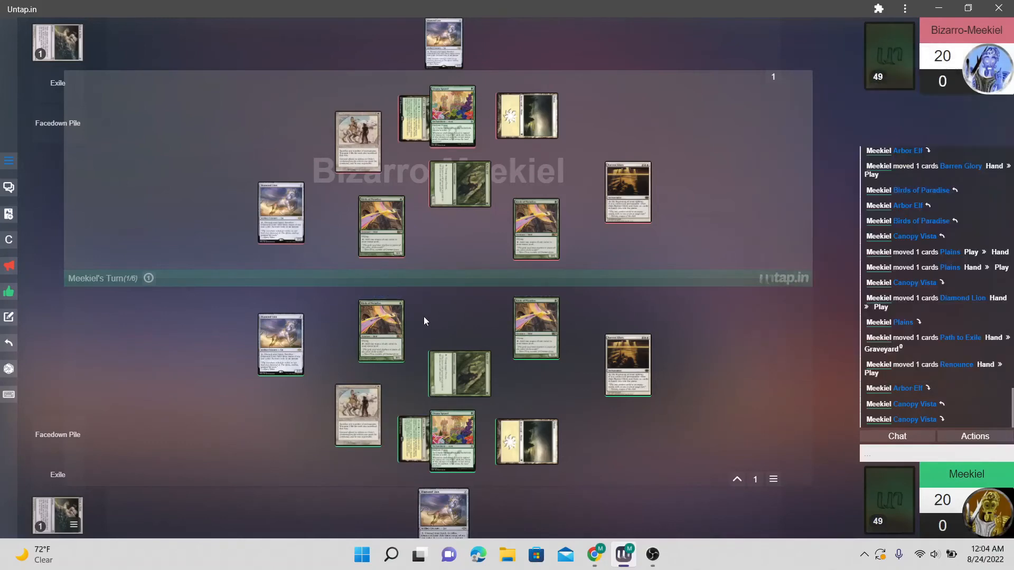
mouse_move(346, 410)
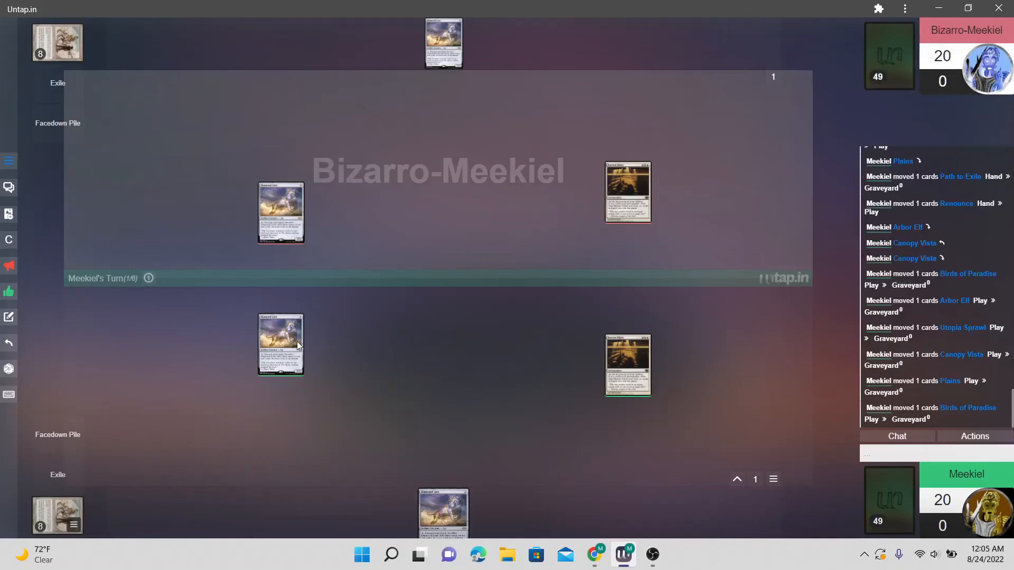
mouse_move(280, 343)
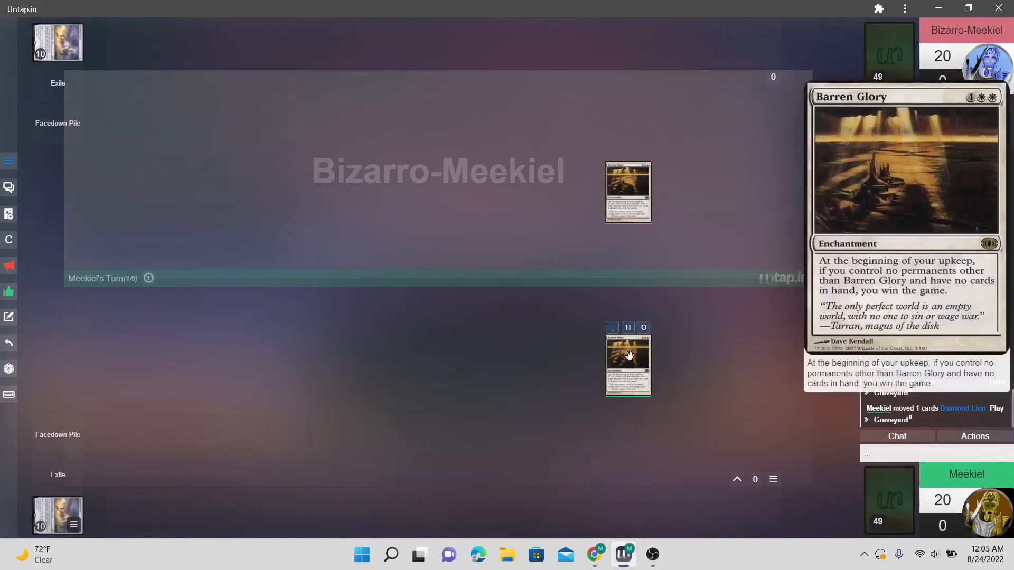
mouse_move(628, 359)
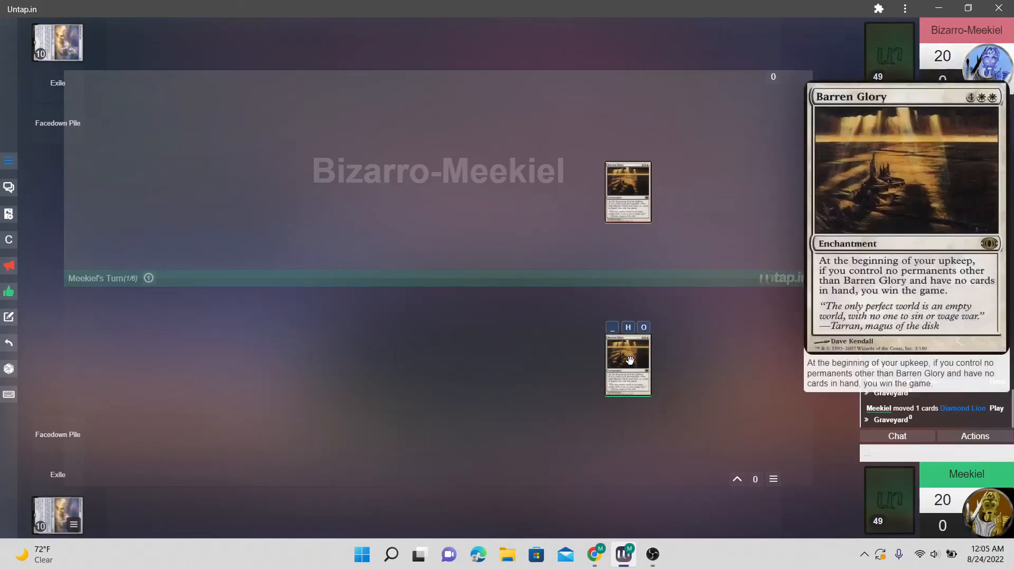